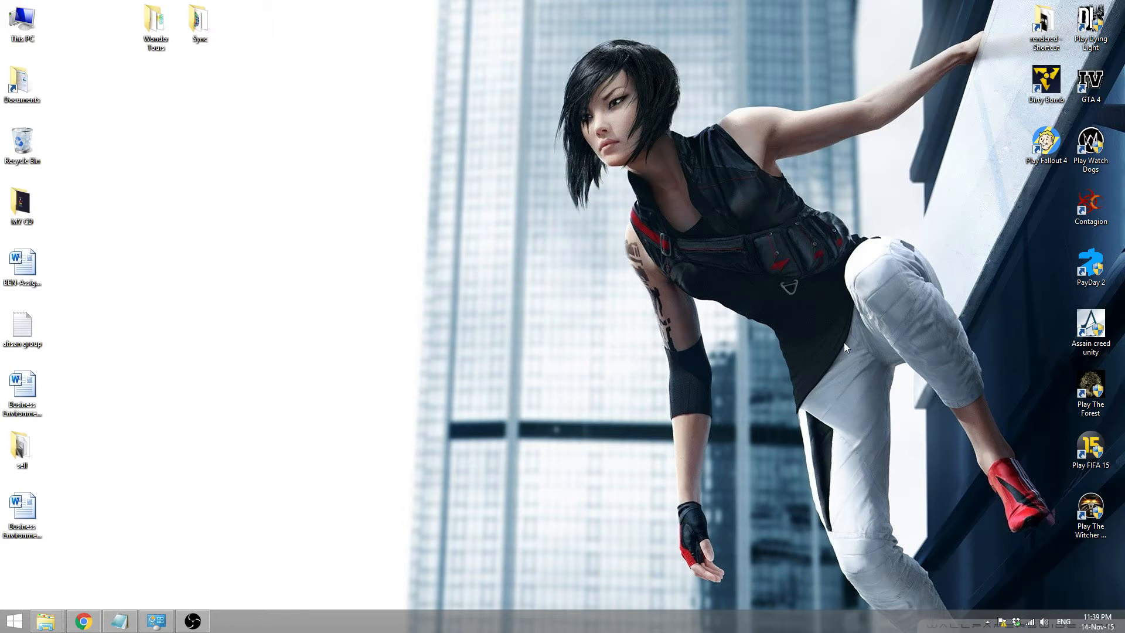
# - Open Properties for This PC from the desktop to show the System window
pyautogui.click(22, 22)
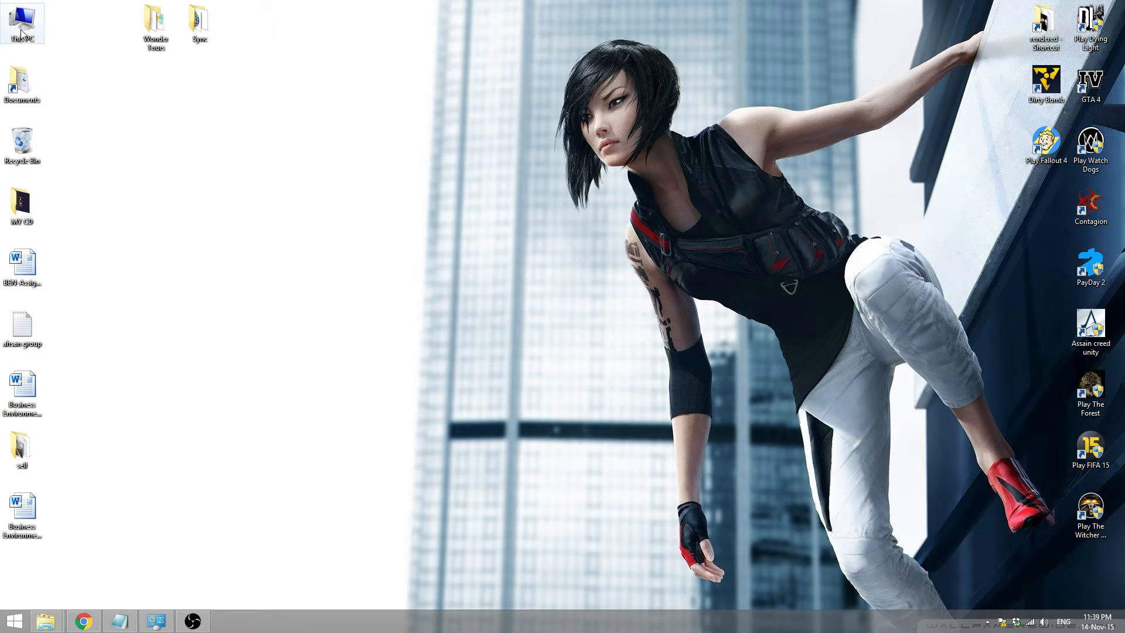
pyautogui.rightClick(22, 21)
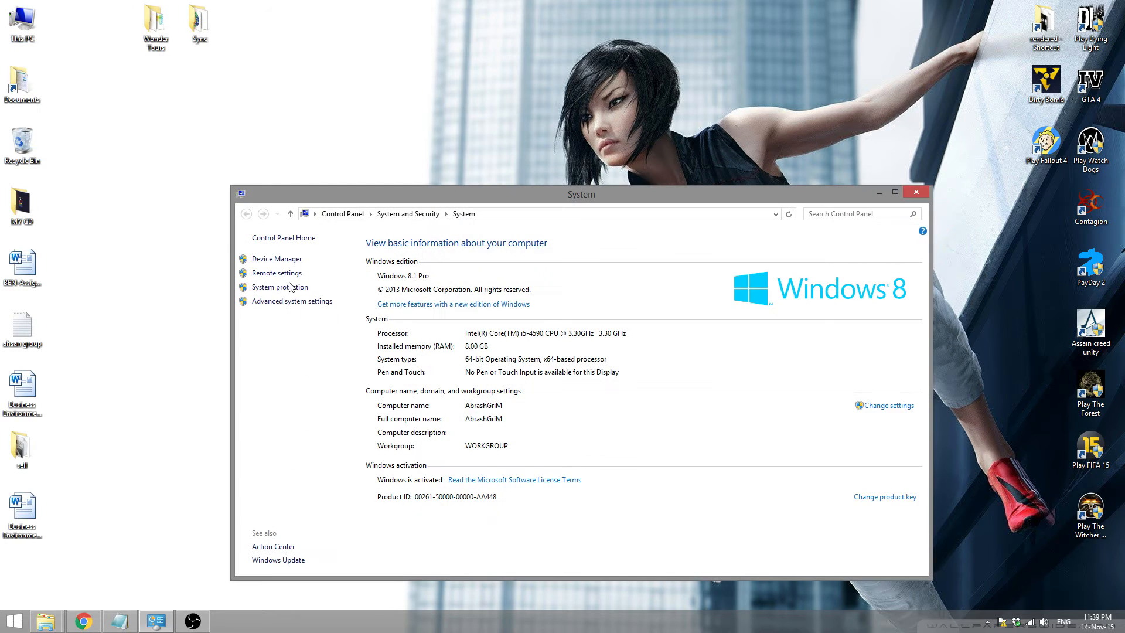
pyautogui.moveTo(280, 286)
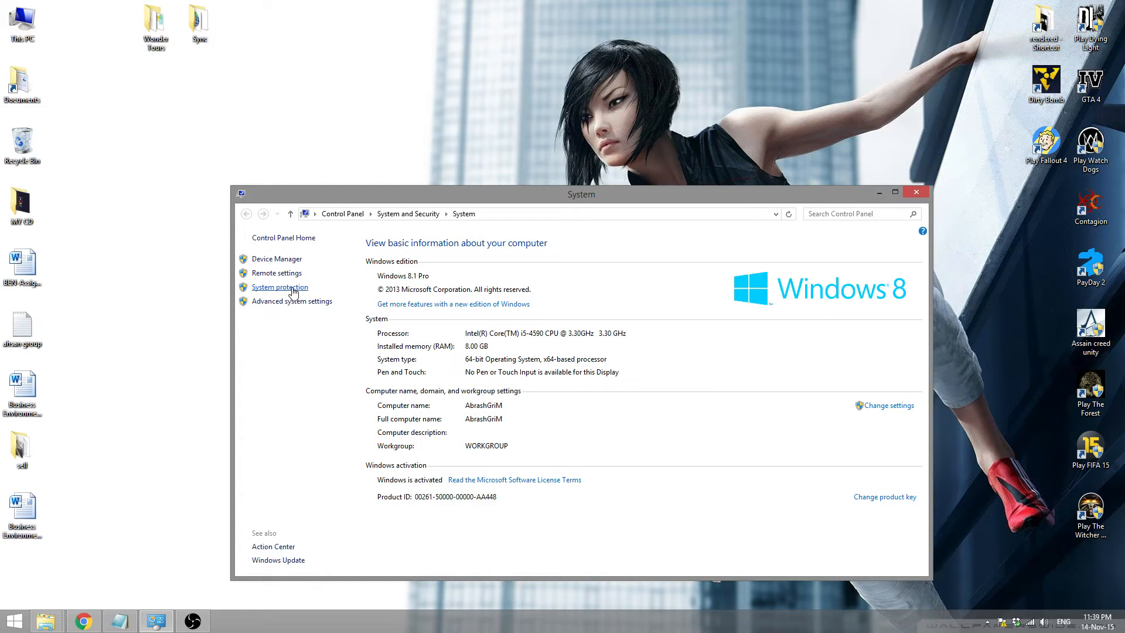
# - Open System protection settings and select Local Disk (C:) (System)
pyautogui.click(894, 192)
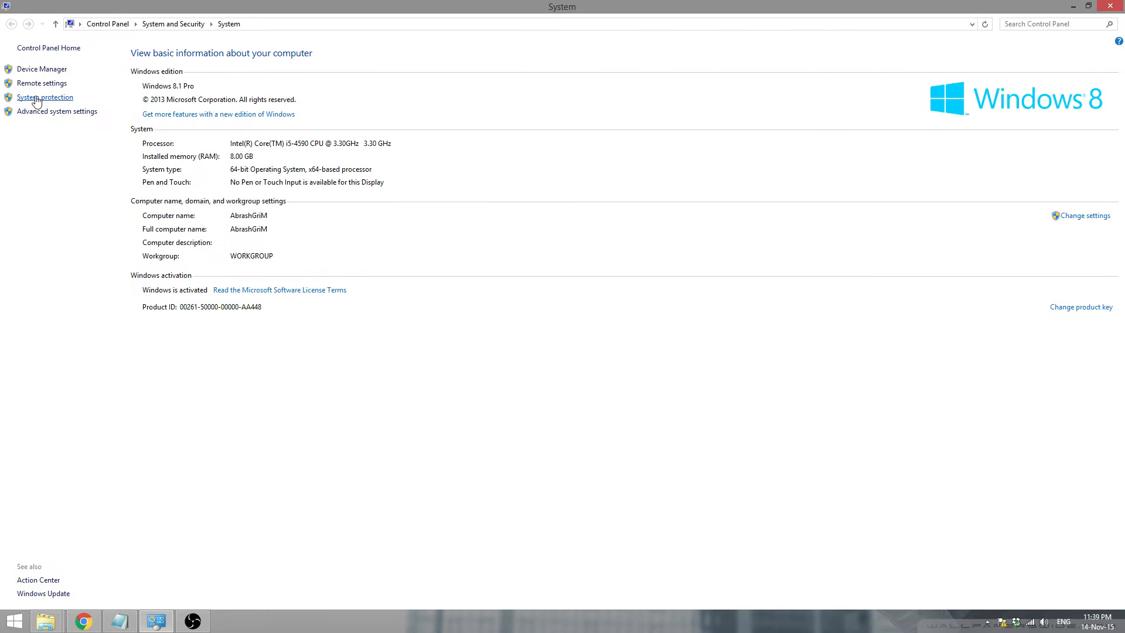
pyautogui.click(45, 97)
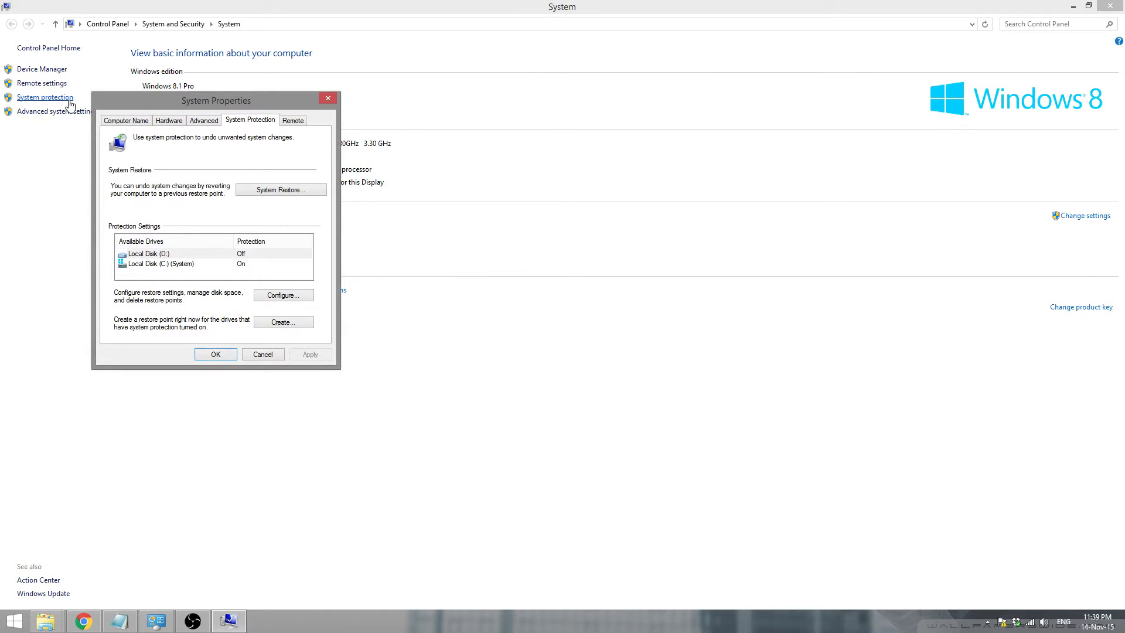
pyautogui.moveTo(186, 270)
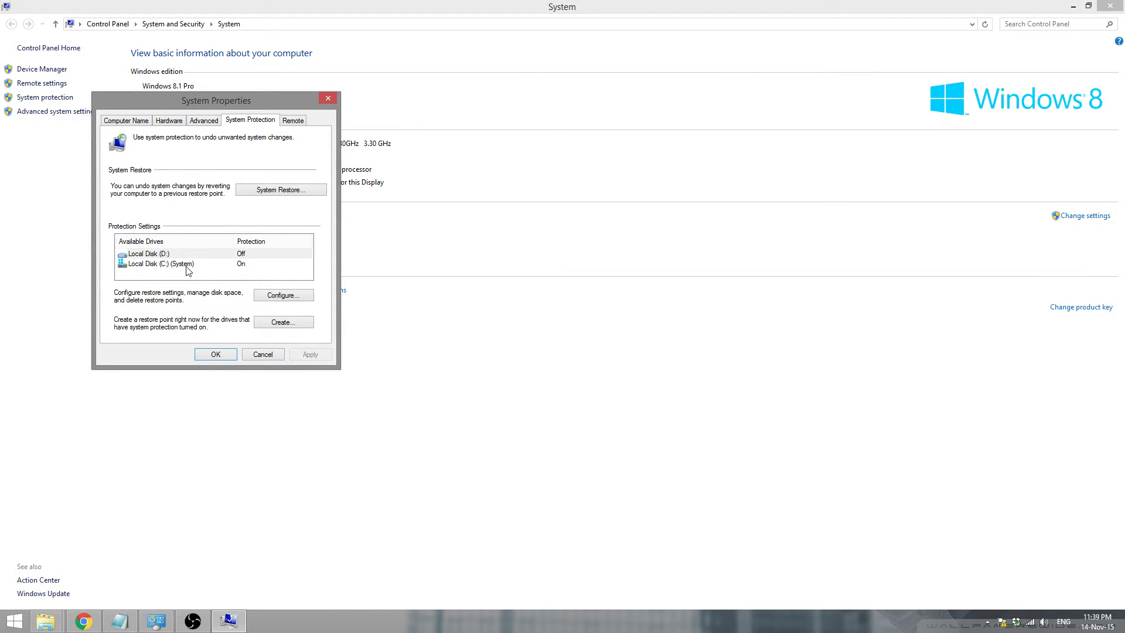
pyautogui.moveTo(172, 260)
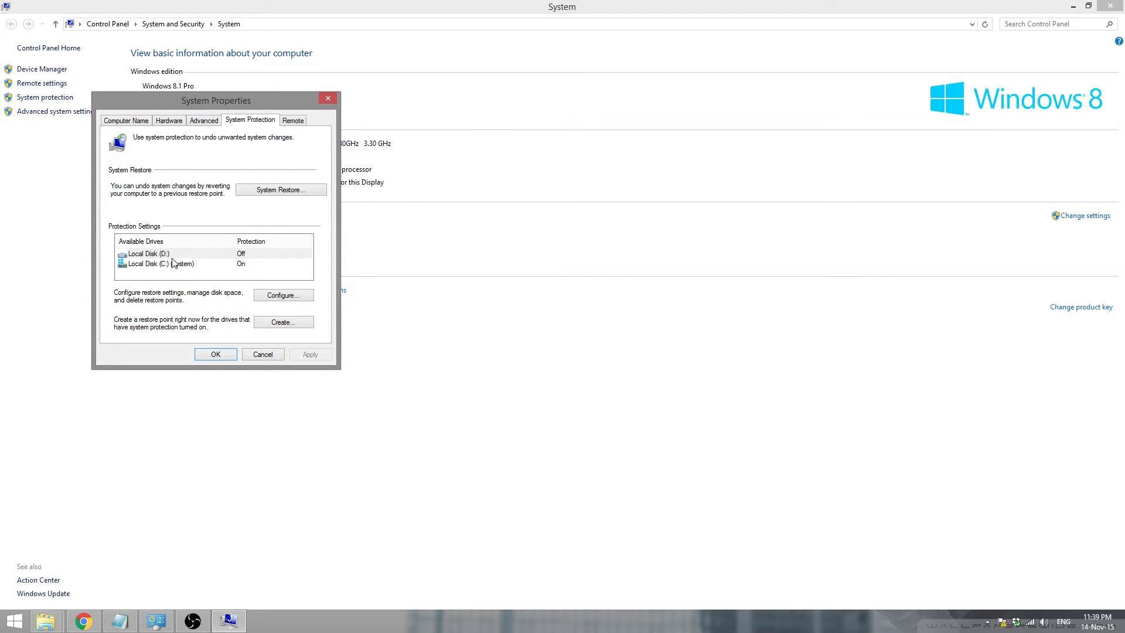
pyautogui.click(165, 263)
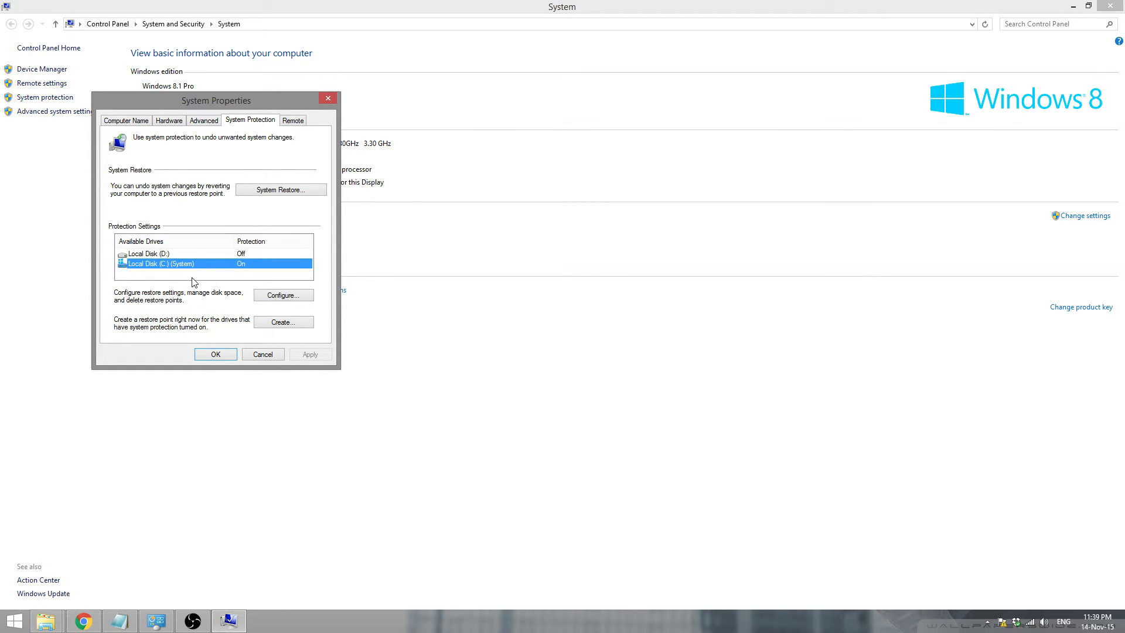
pyautogui.moveTo(250, 272)
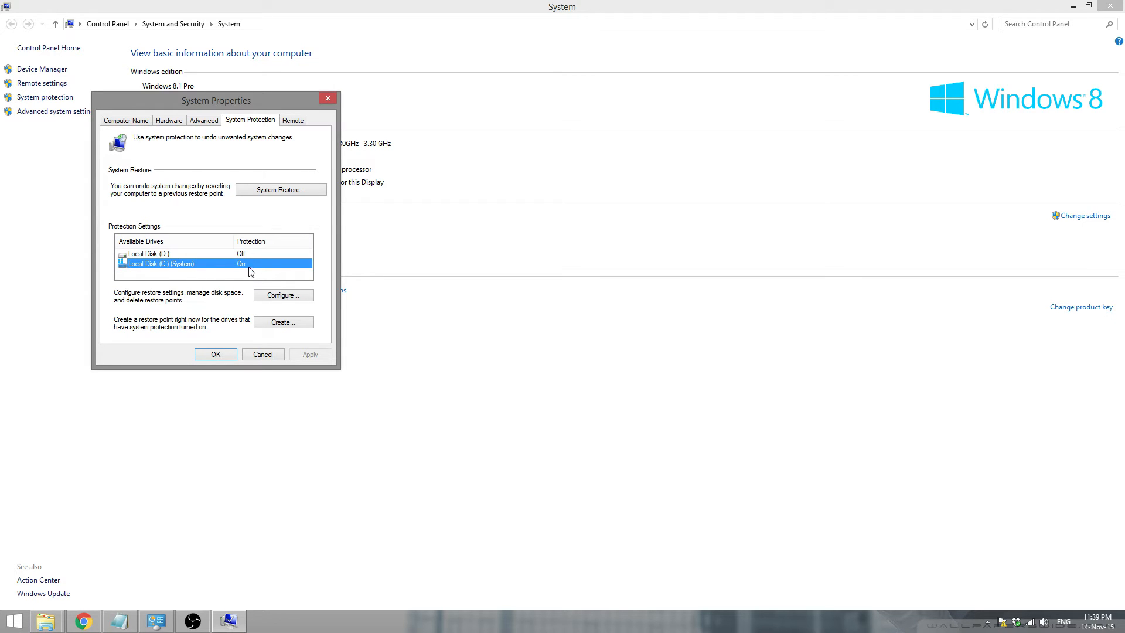
pyautogui.moveTo(260, 302)
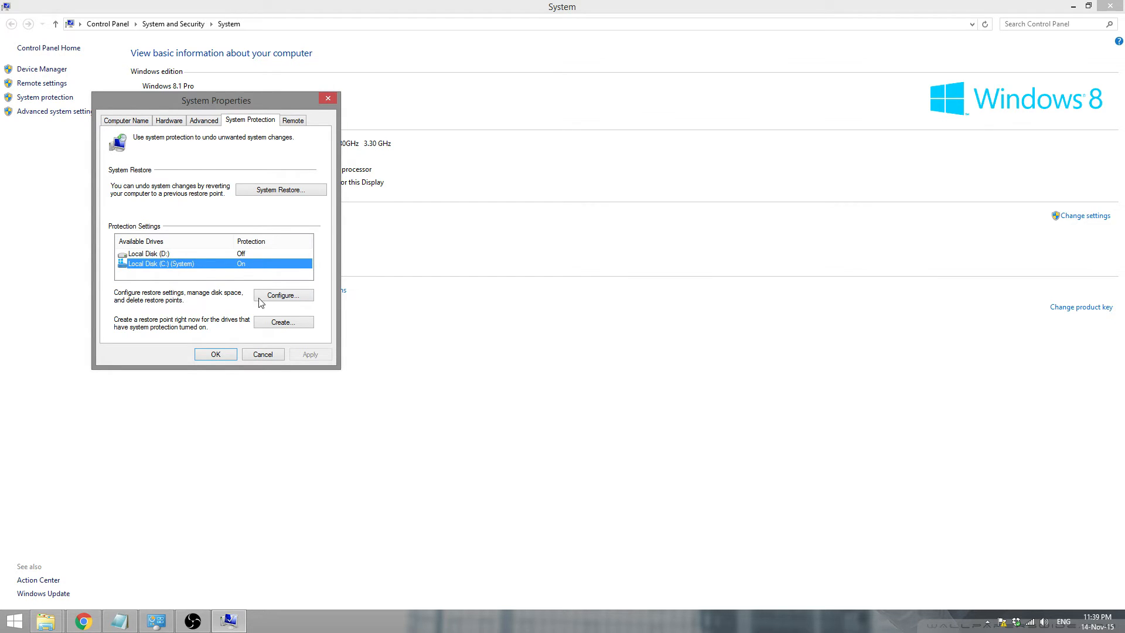
# - Open the Configure dialog for Local Disk (C:) protection
pyautogui.click(283, 295)
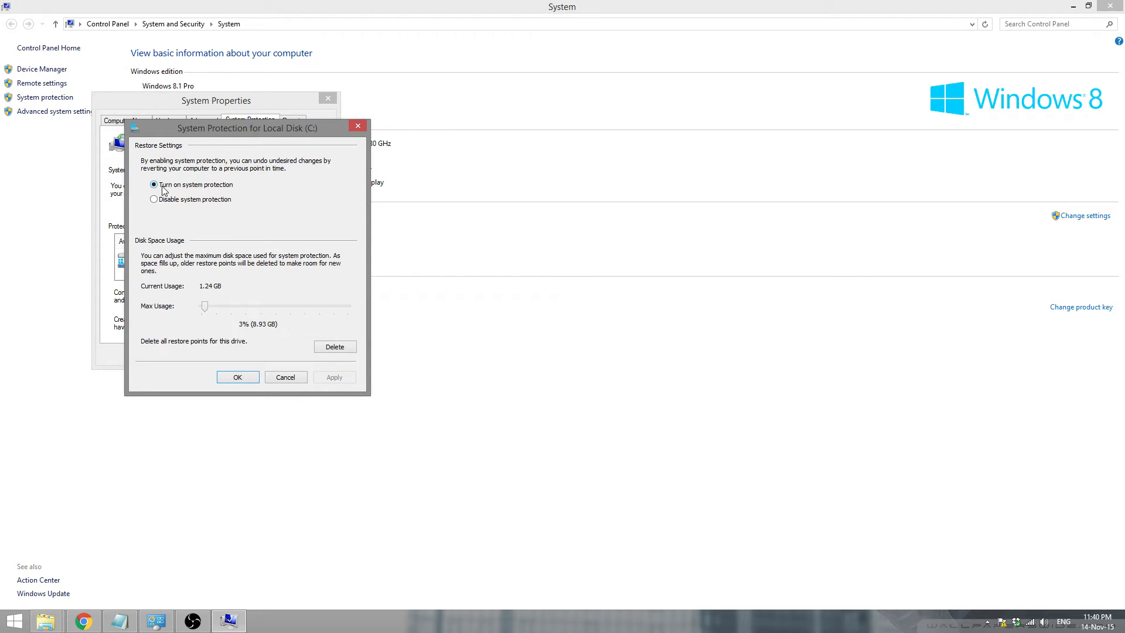
pyautogui.moveTo(246, 215)
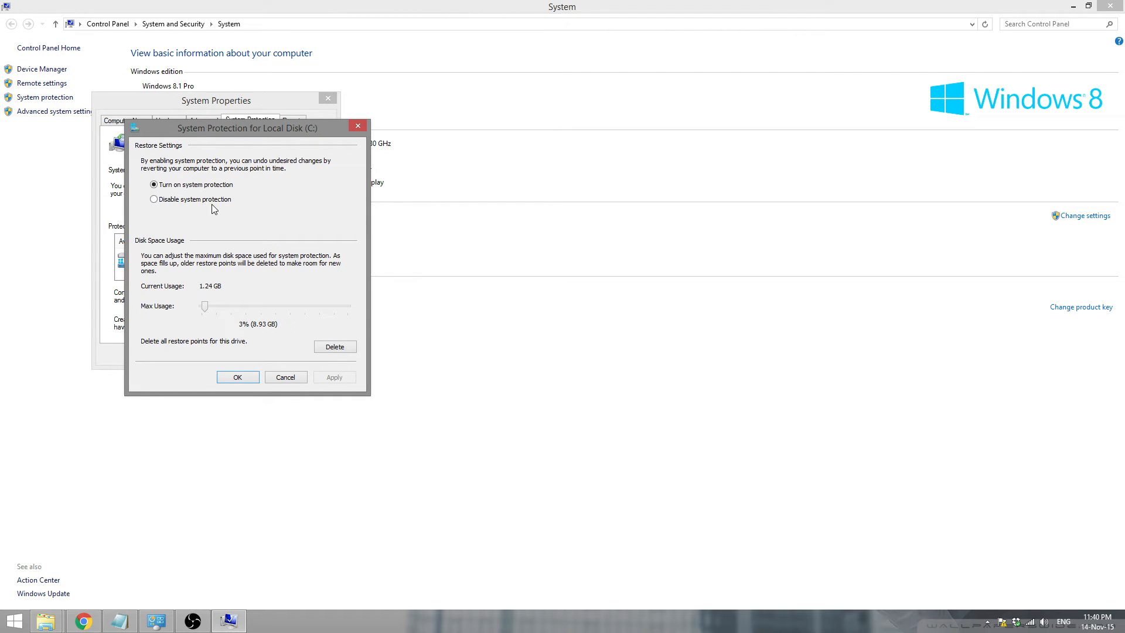
pyautogui.moveTo(213, 320)
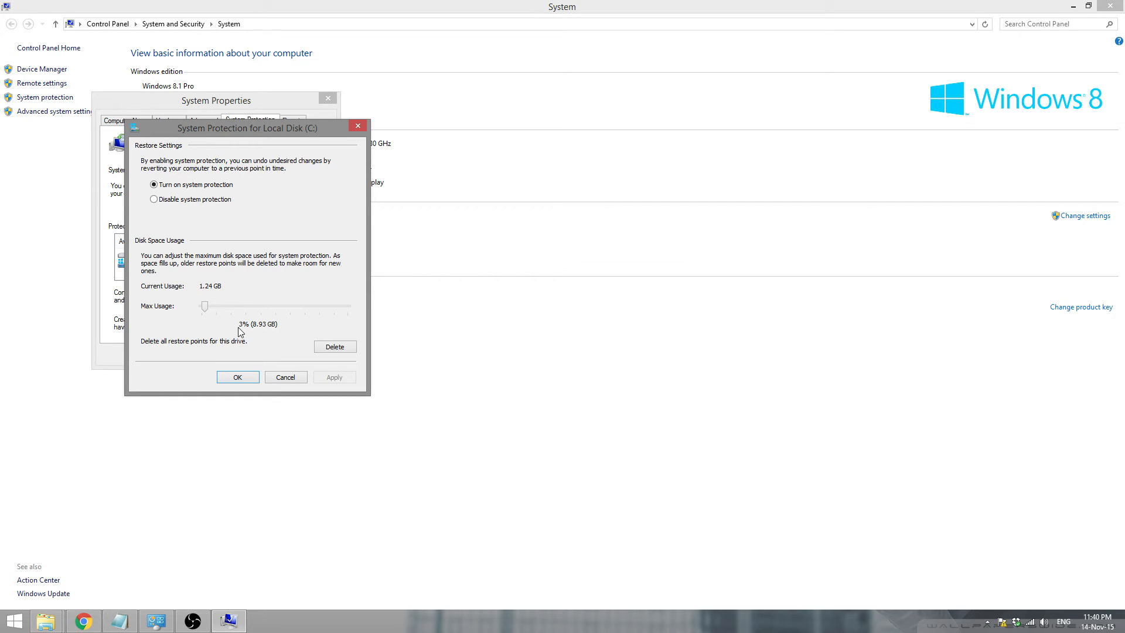
pyautogui.moveTo(221, 247)
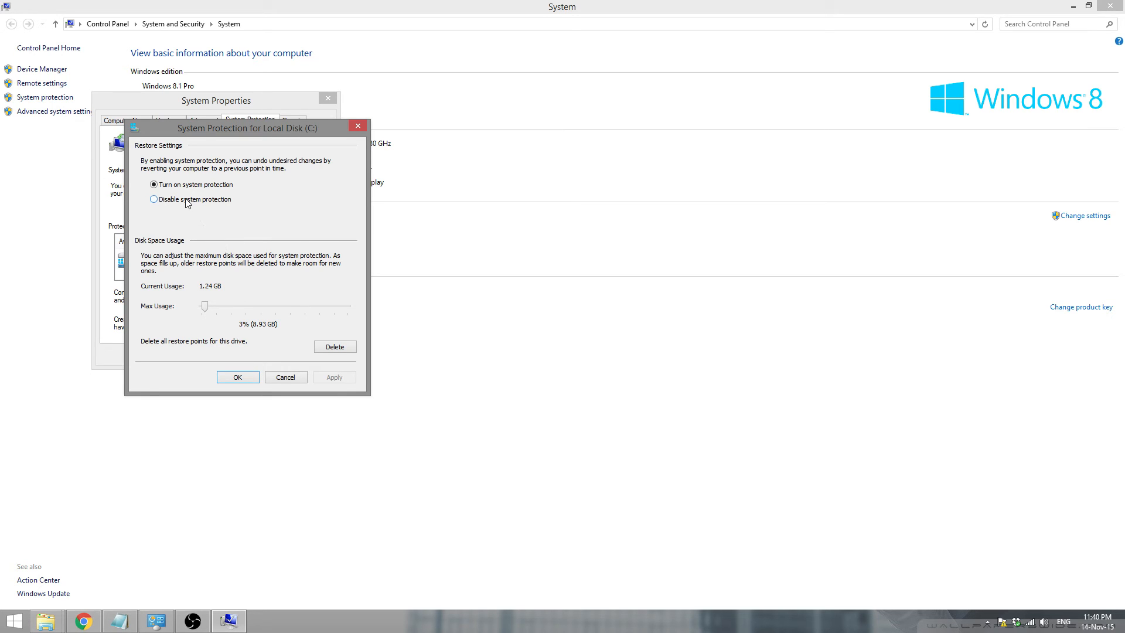
# - Disable system protection for C:, apply, and confirm deleting its restore points
pyautogui.click(154, 199)
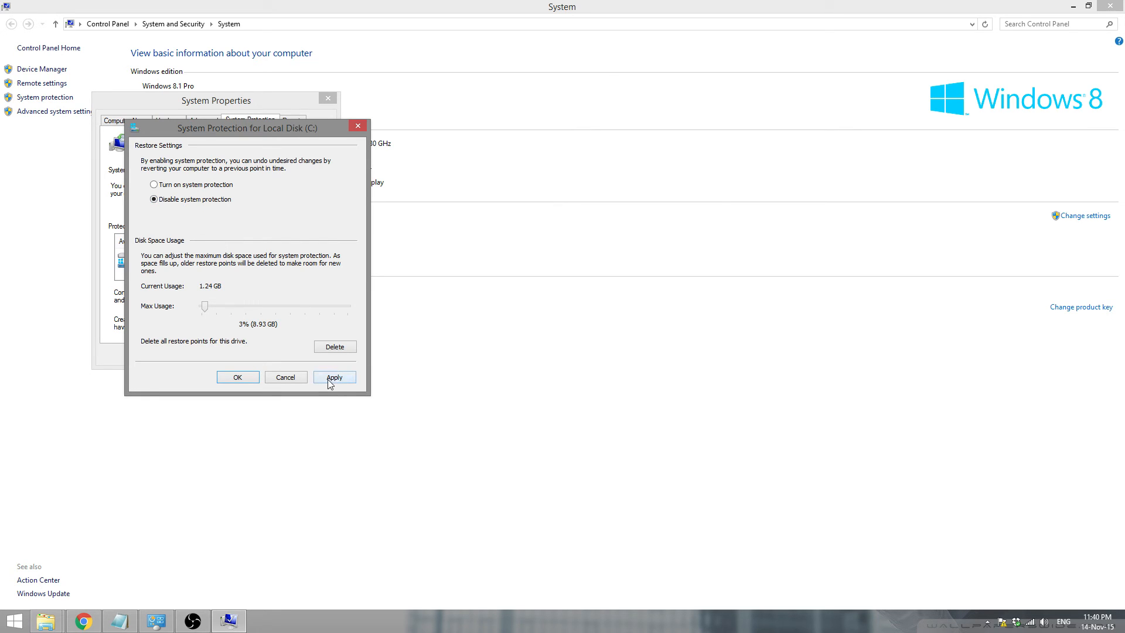
pyautogui.click(334, 376)
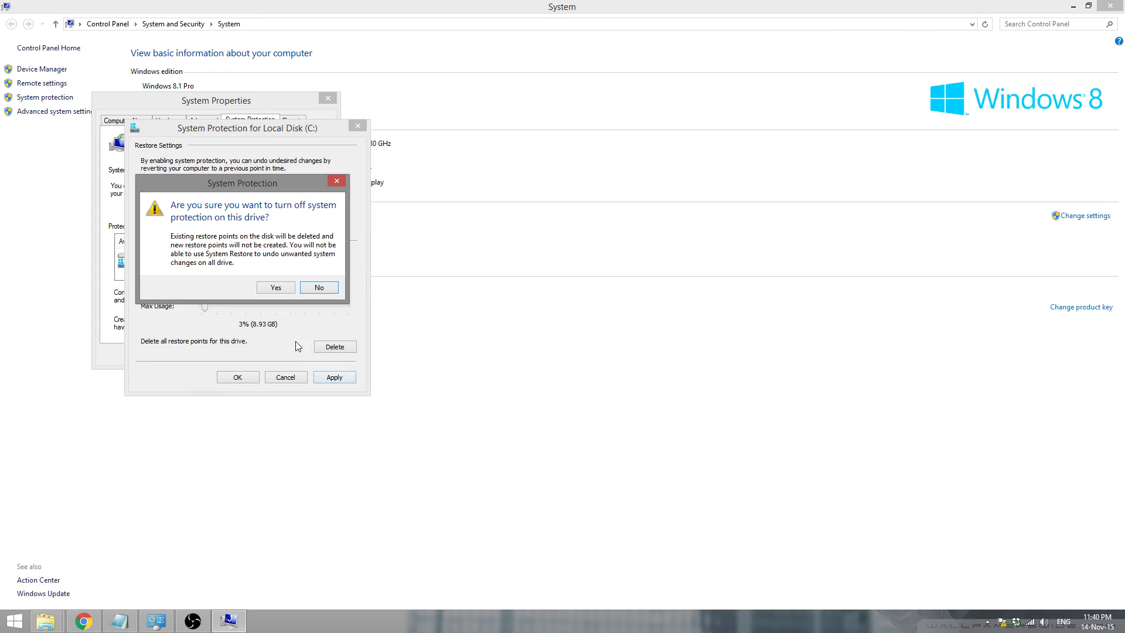
pyautogui.moveTo(275, 287)
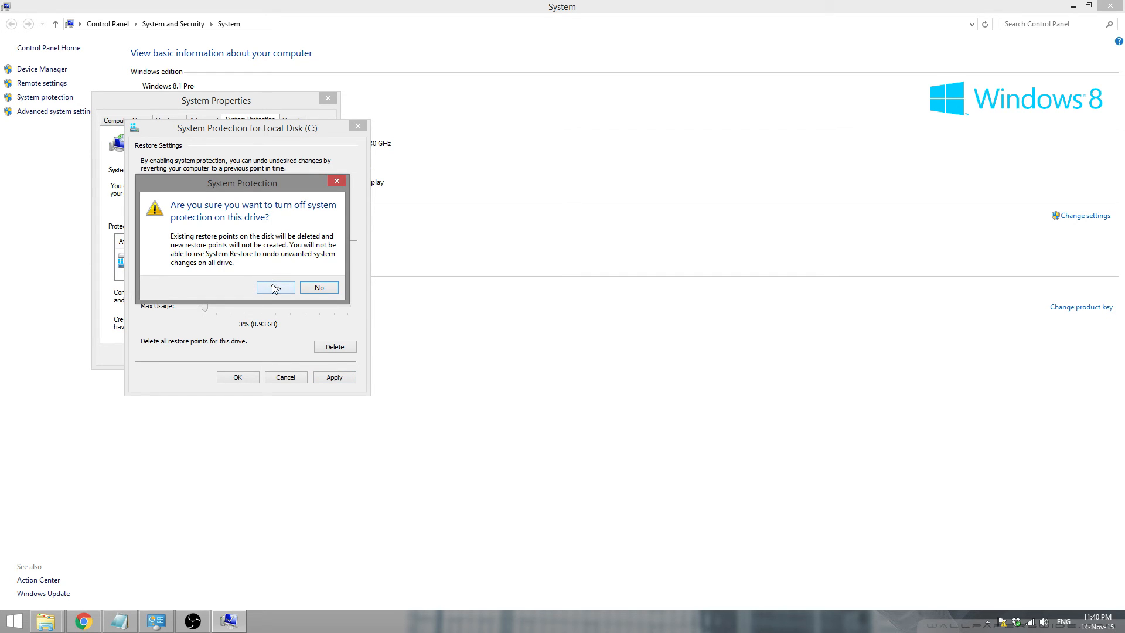
pyautogui.click(276, 287)
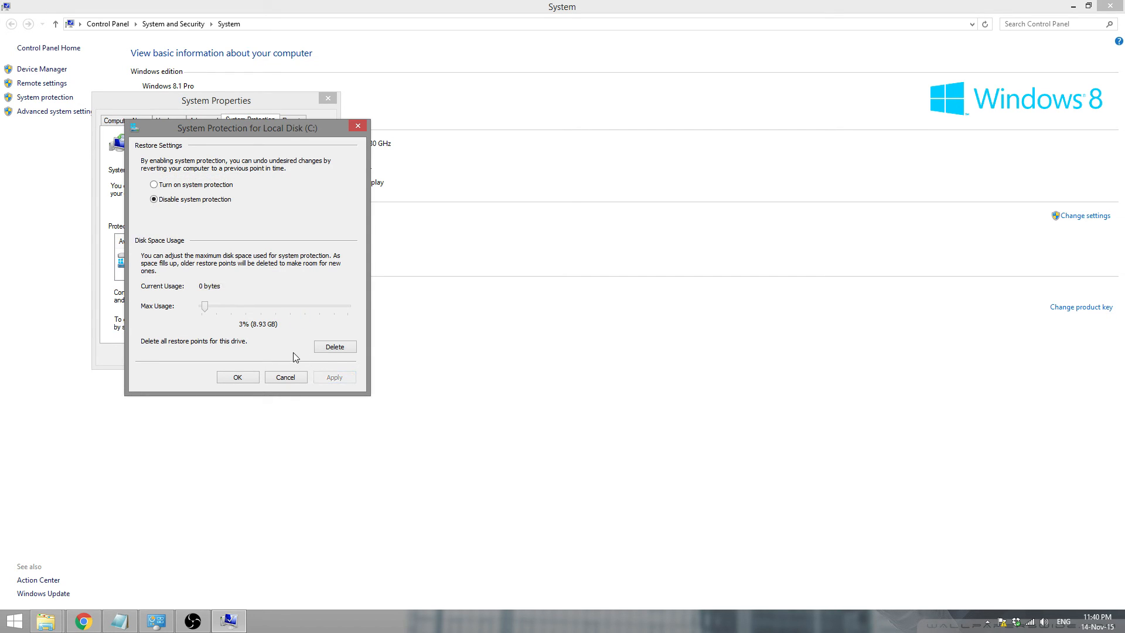
pyautogui.moveTo(280, 351)
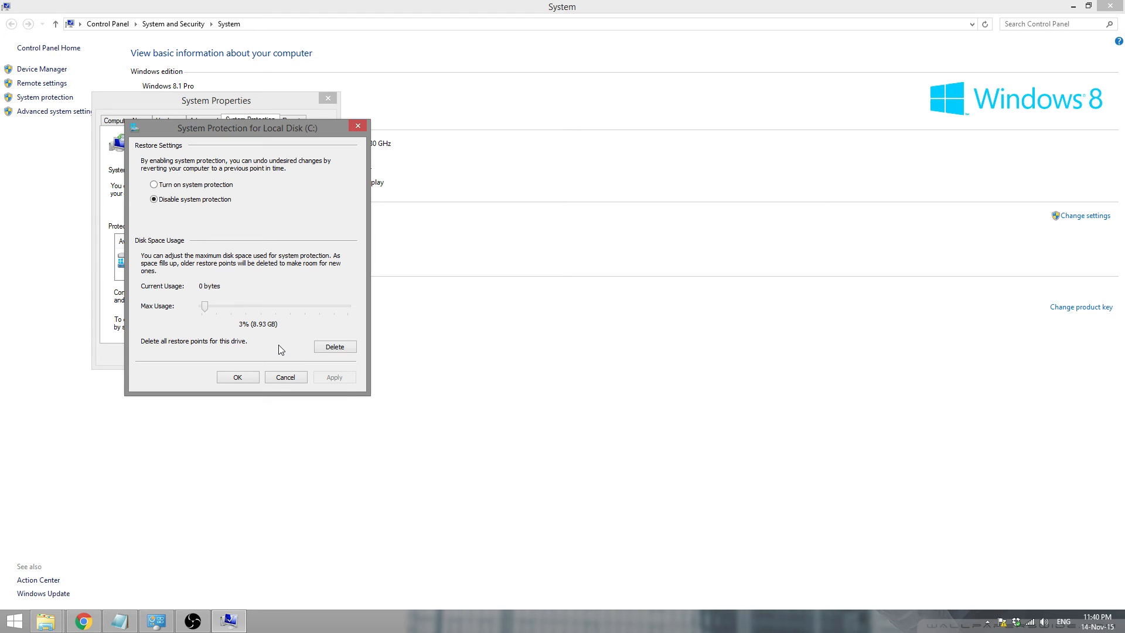
pyautogui.moveTo(900, 527)
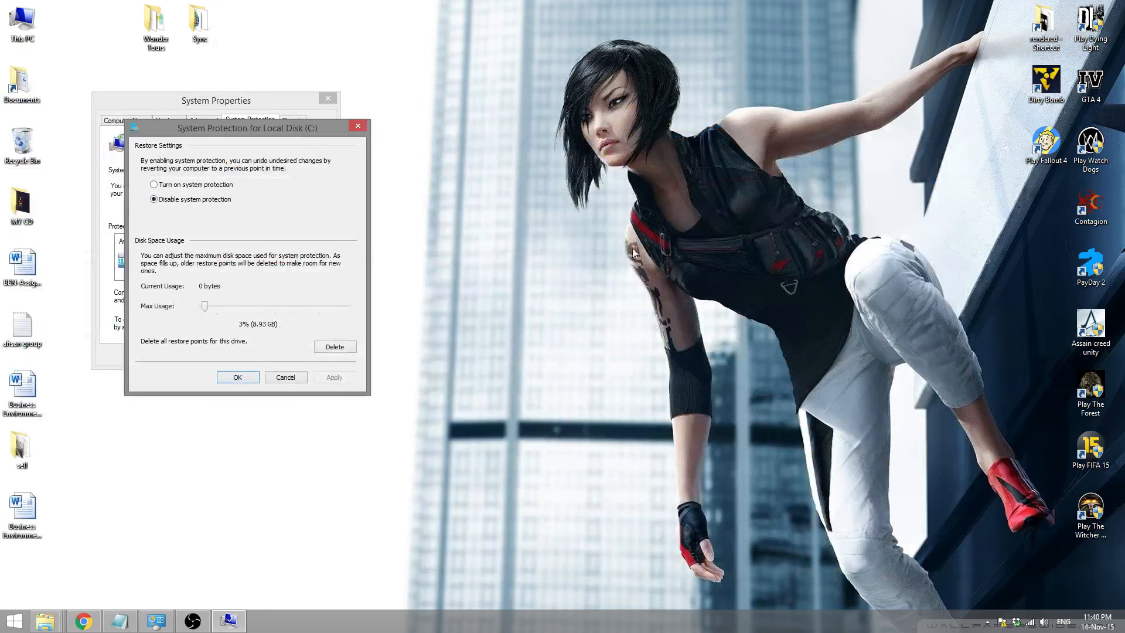
pyautogui.moveTo(298, 415)
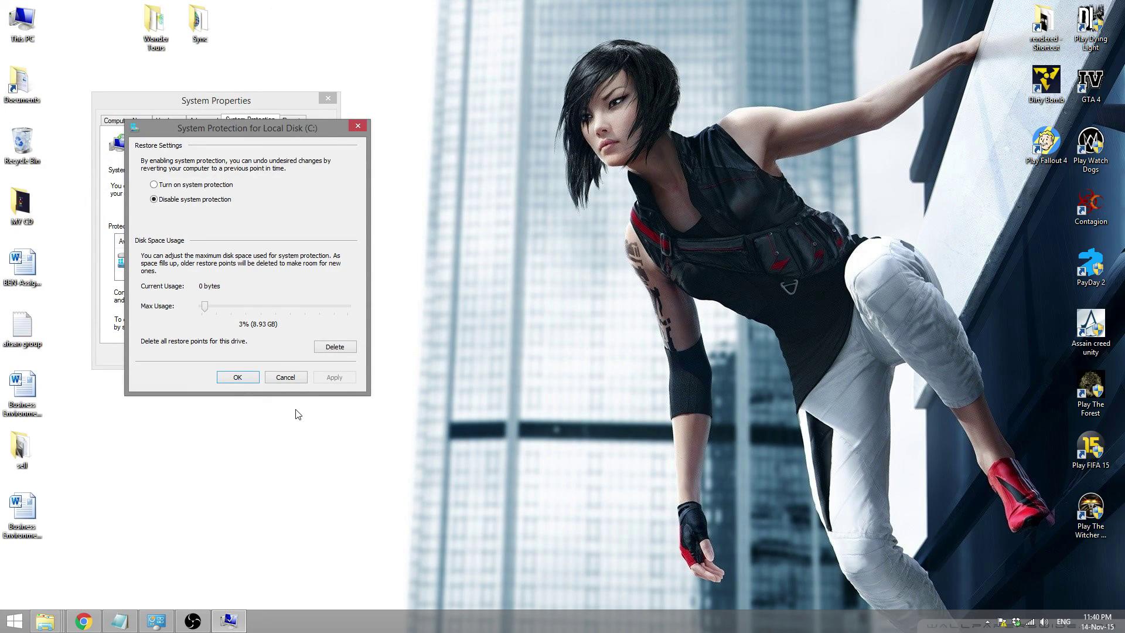
pyautogui.moveTo(301, 402)
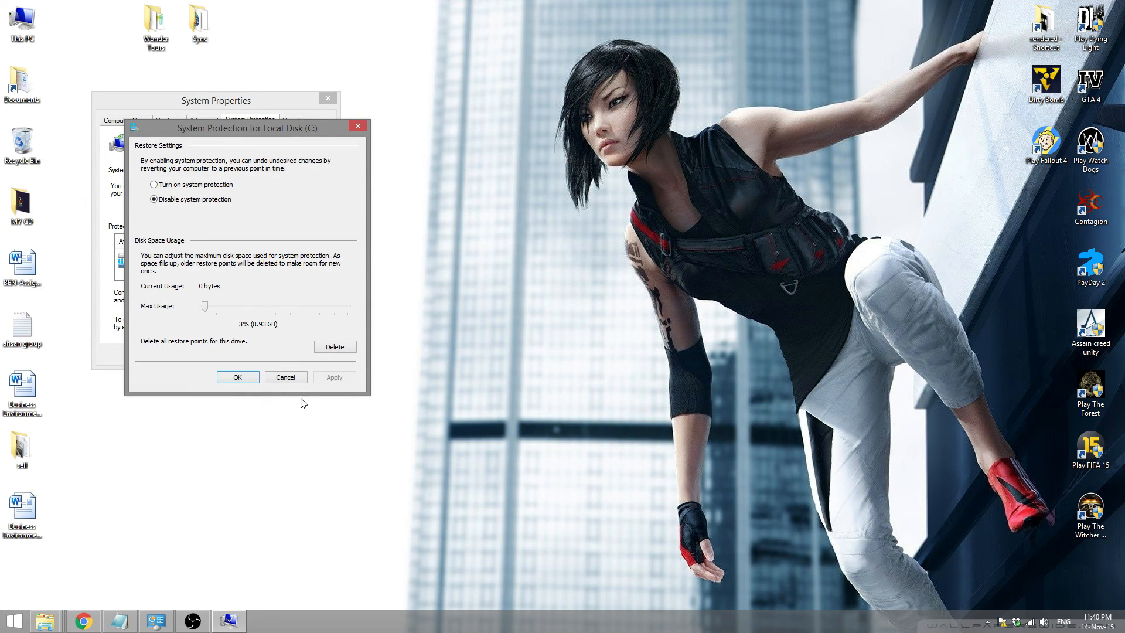